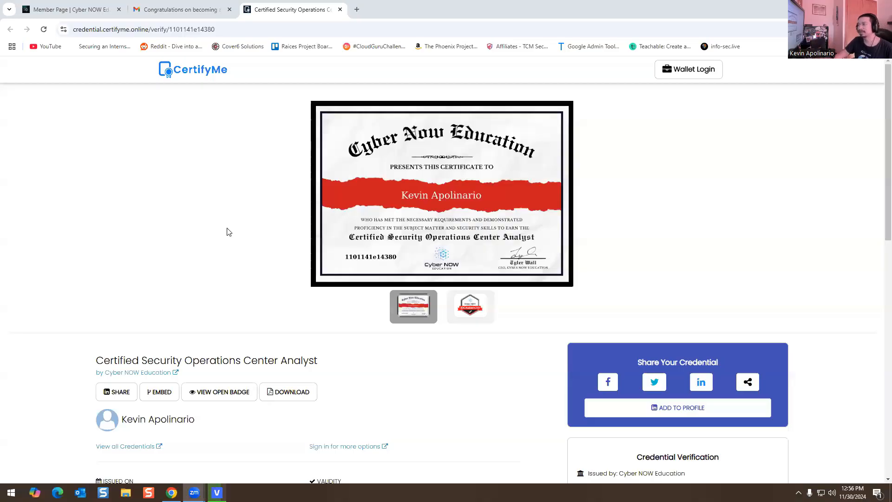
mouse_move(271, 270)
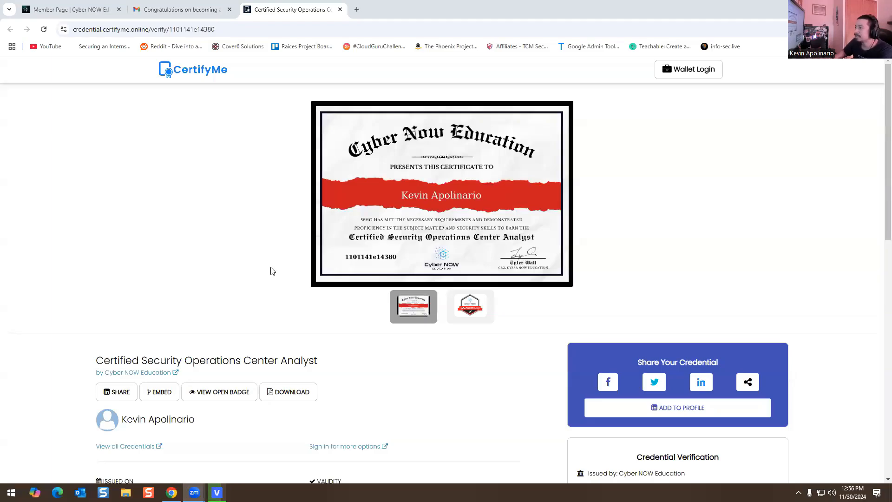
- Preview the SOC Analyst NOW! badge and certificate images on the CertifyMe credential page
left_click(471, 306)
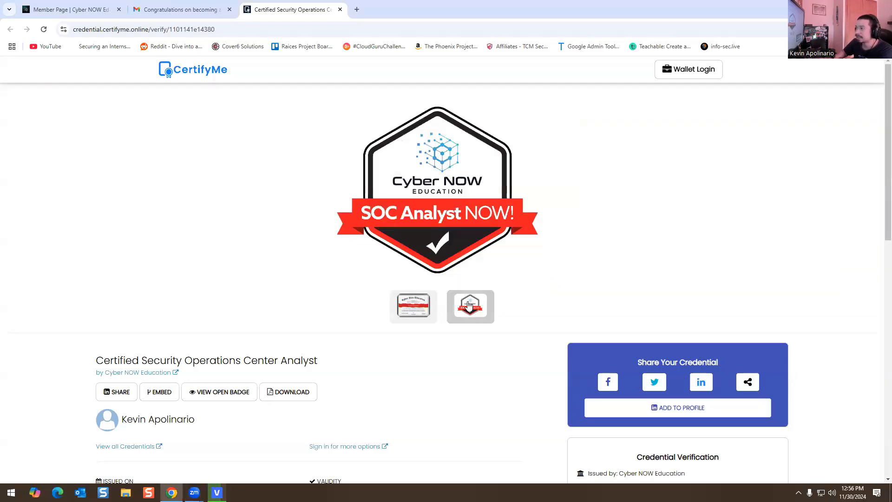
left_click(413, 306)
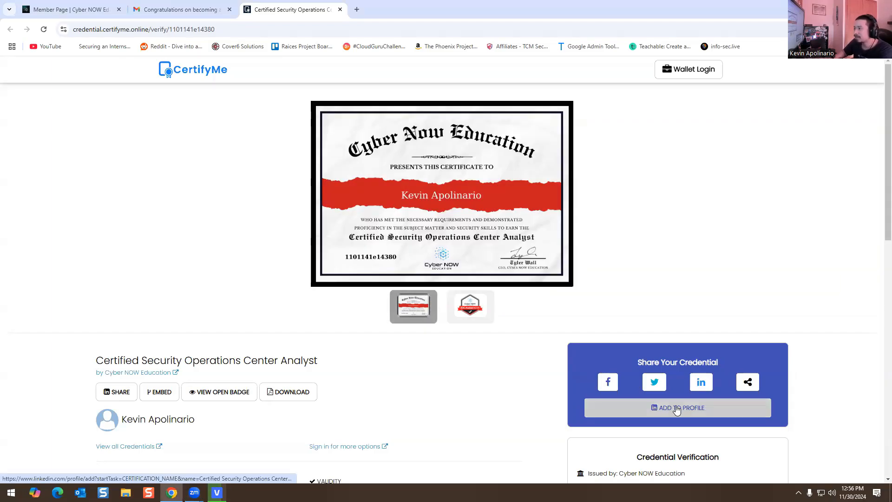
mouse_move(176, 229)
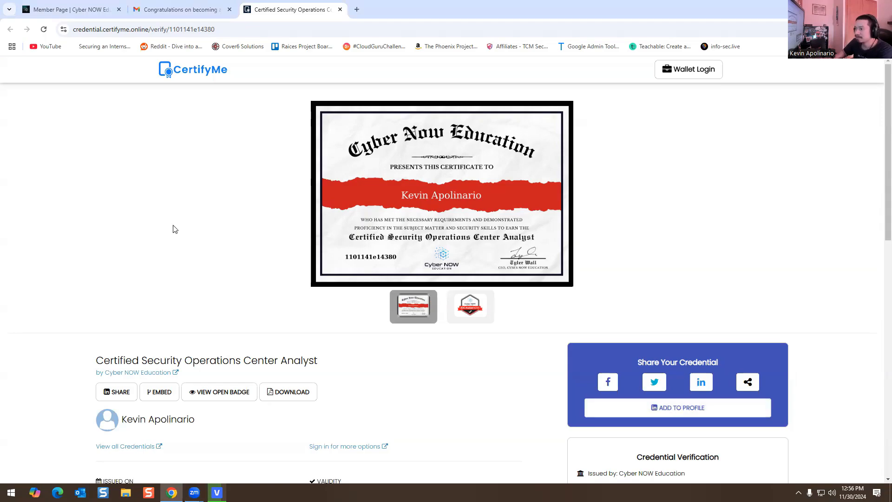
scroll("down", 3)
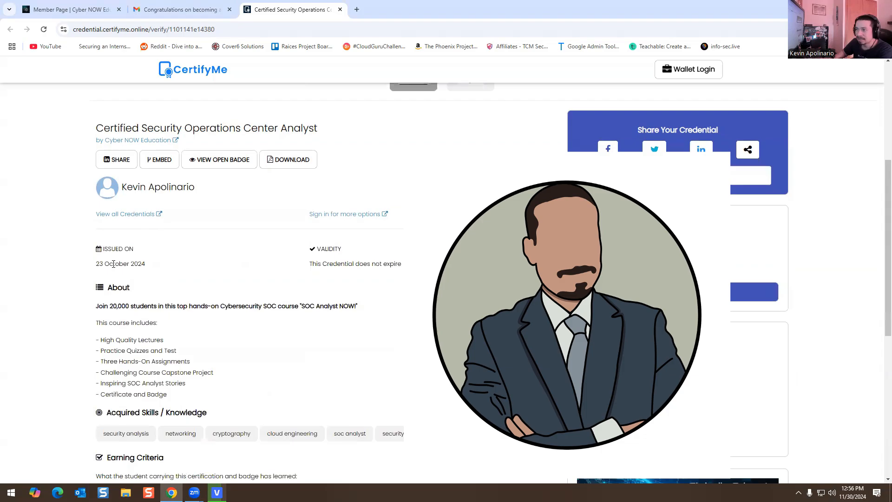
mouse_move(108, 274)
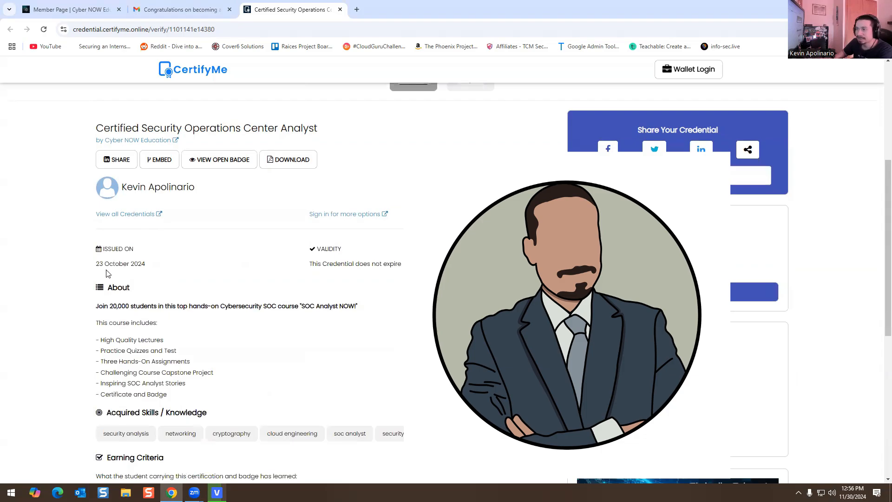
mouse_move(120, 277)
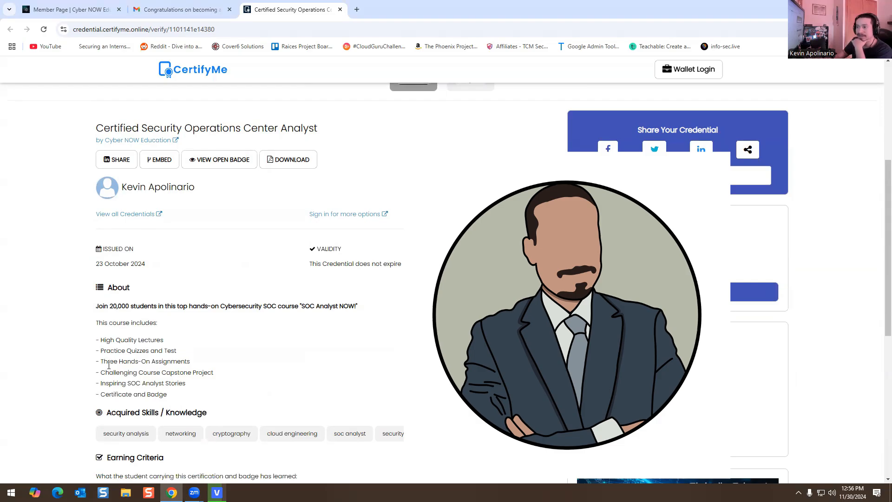
scroll("down", 3)
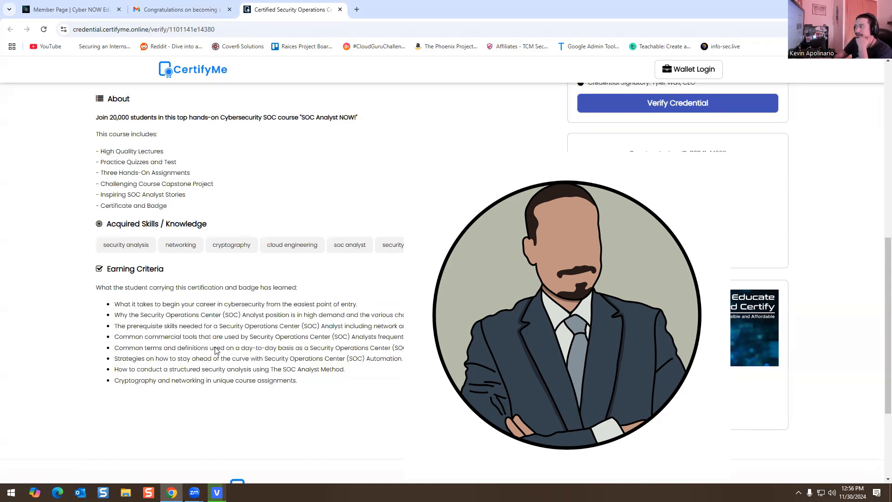
scroll("up", 3)
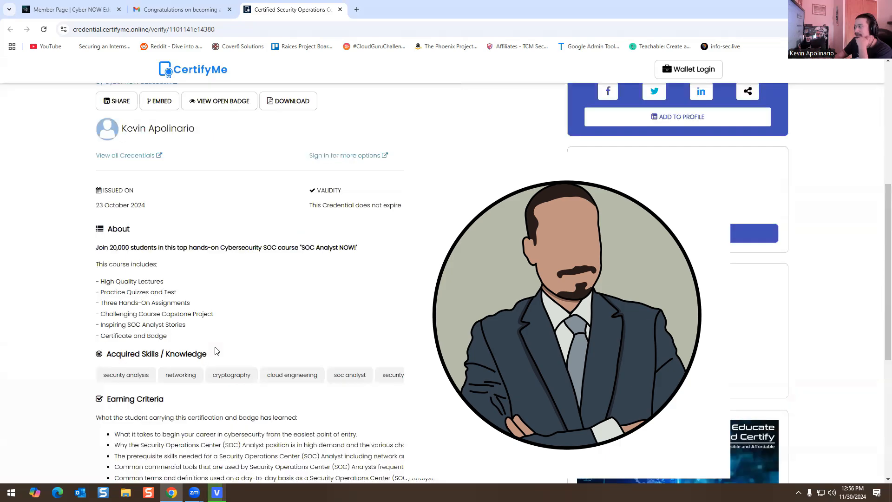
scroll("up", 3)
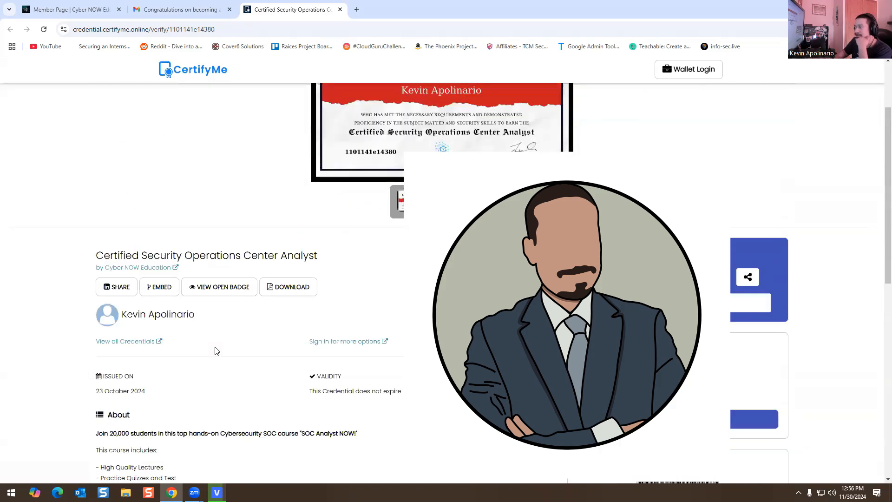
scroll("up", 3)
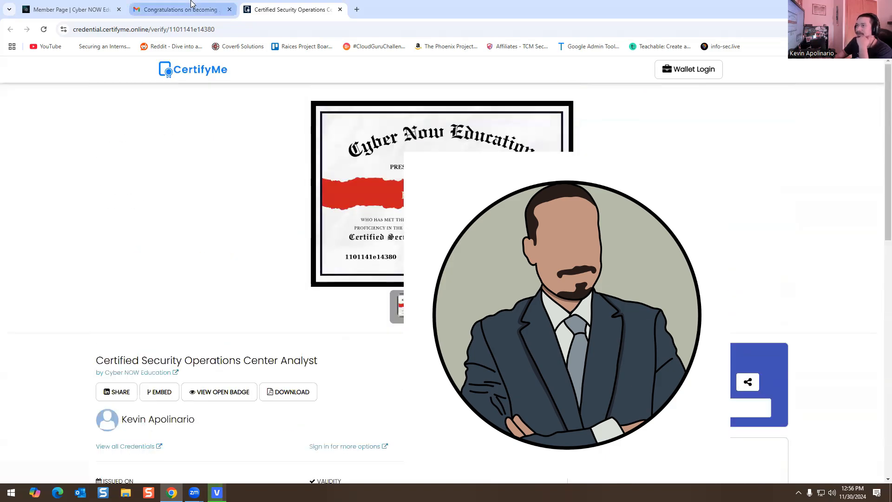
mouse_move(68, 9)
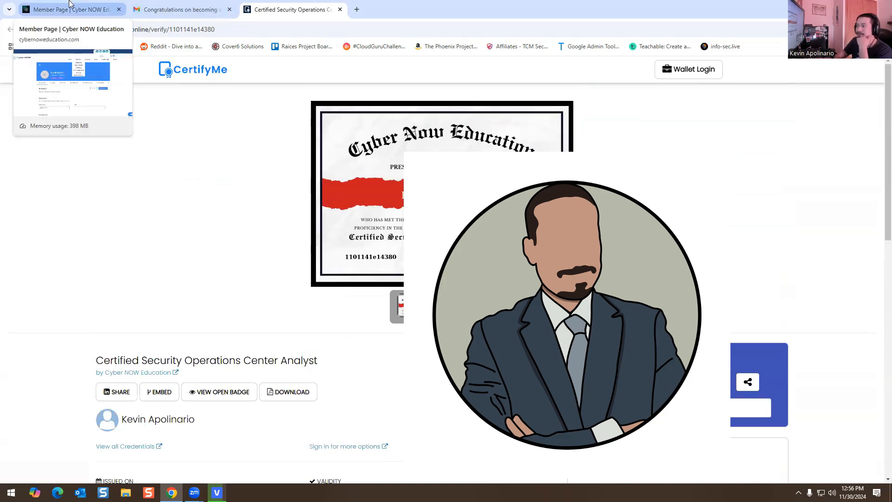
left_click(68, 9)
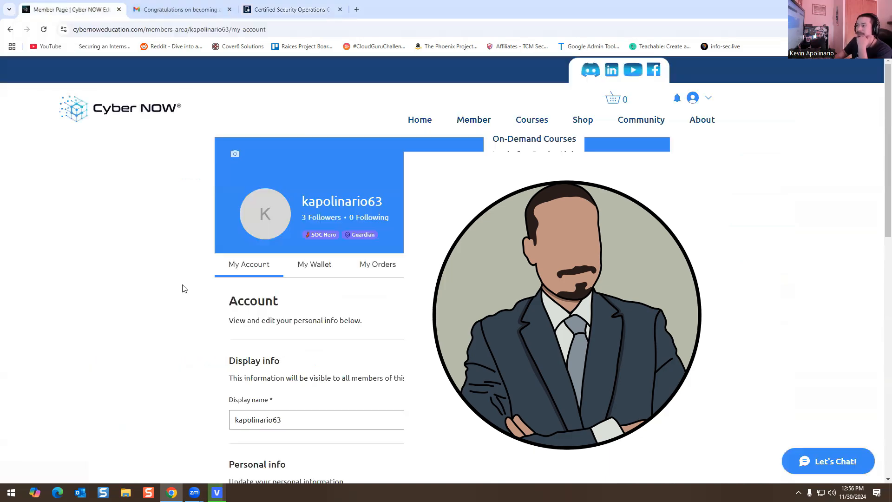
mouse_move(150, 301)
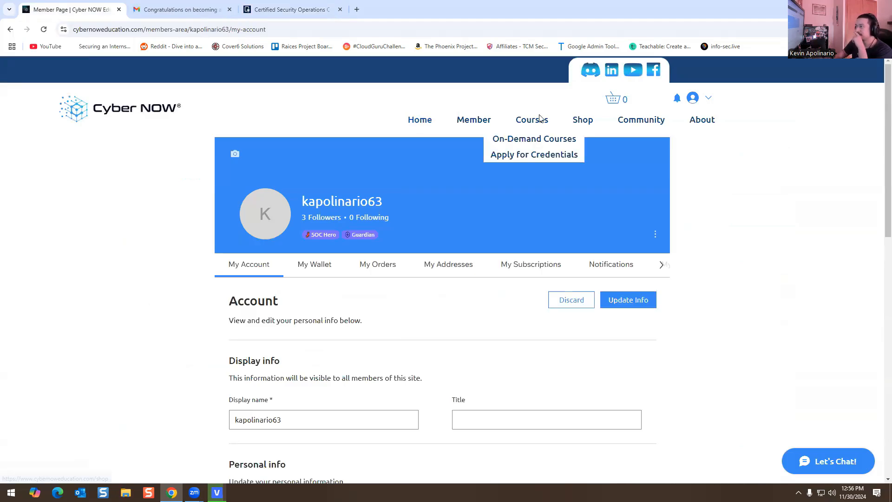
mouse_move(519, 142)
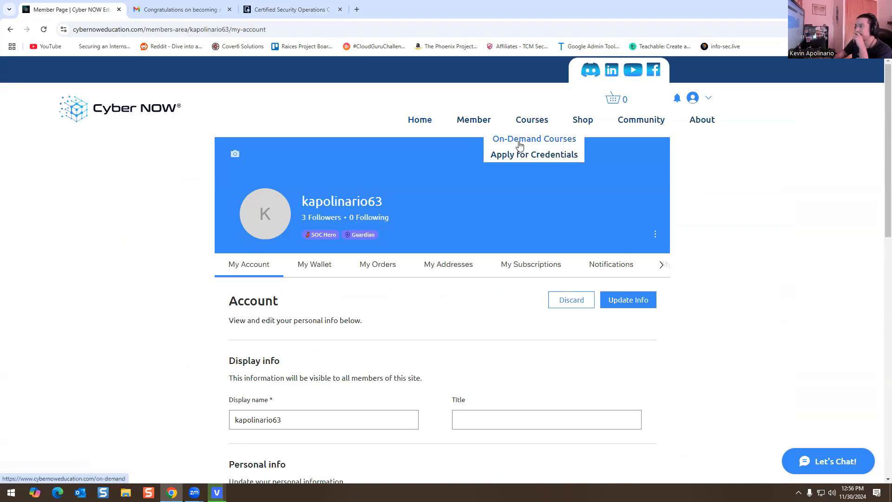
- Browse the On-Demand Courses catalog of cybersecurity programs
left_click(534, 139)
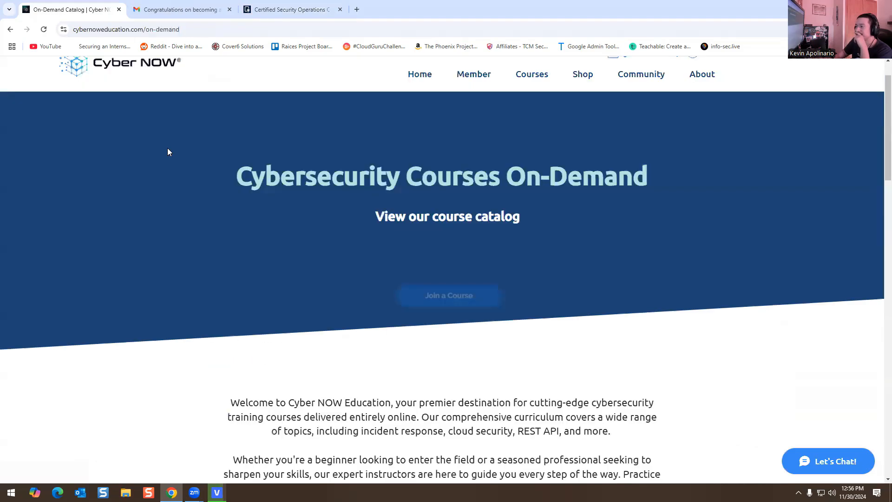
scroll("down", 3)
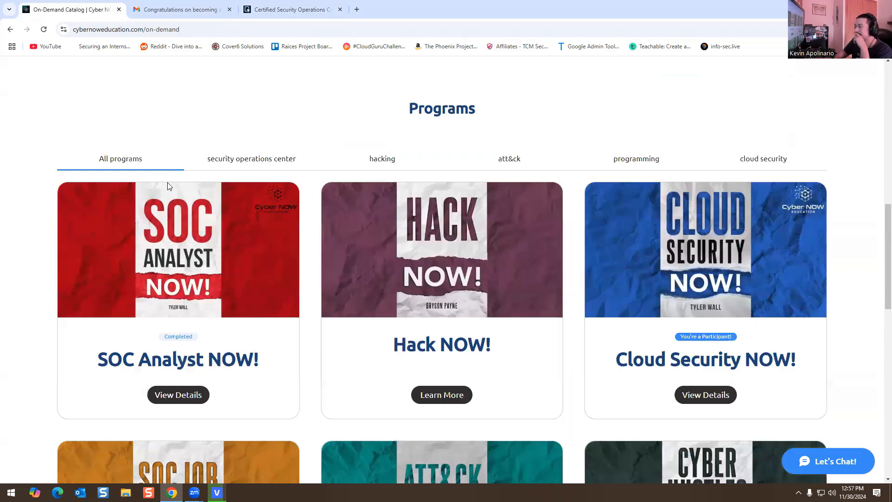
scroll("down", 3)
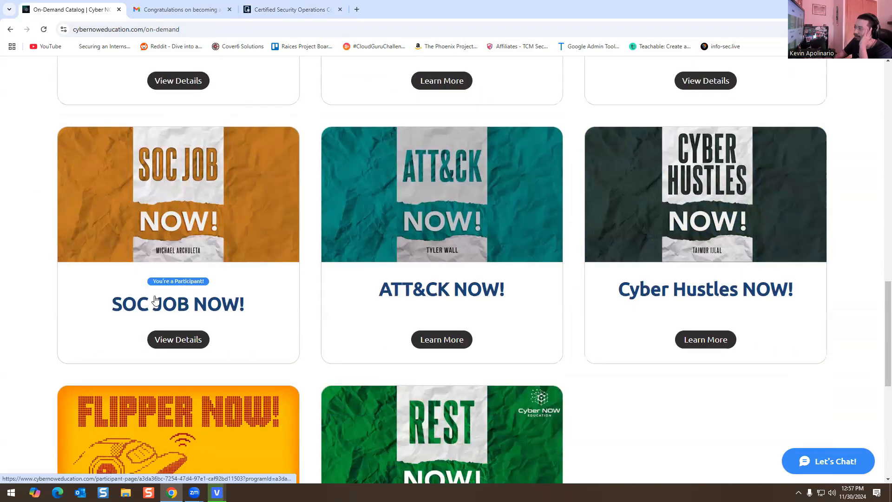
scroll("up", 3)
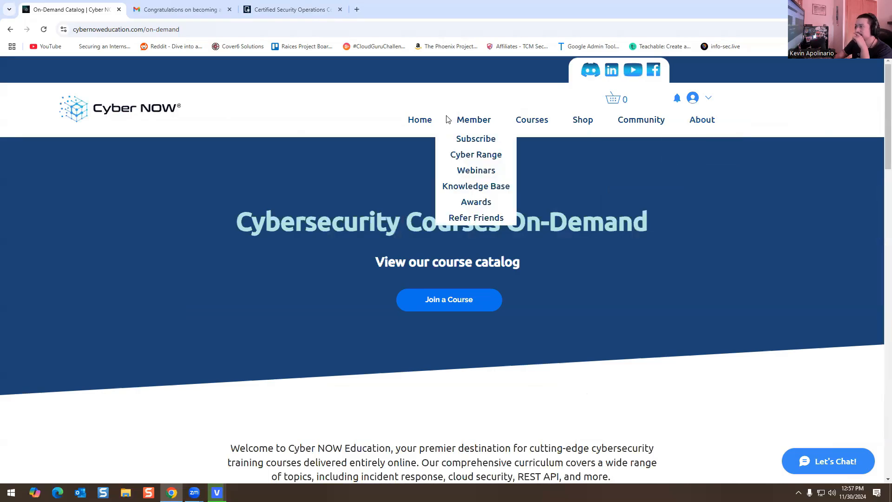
mouse_move(474, 120)
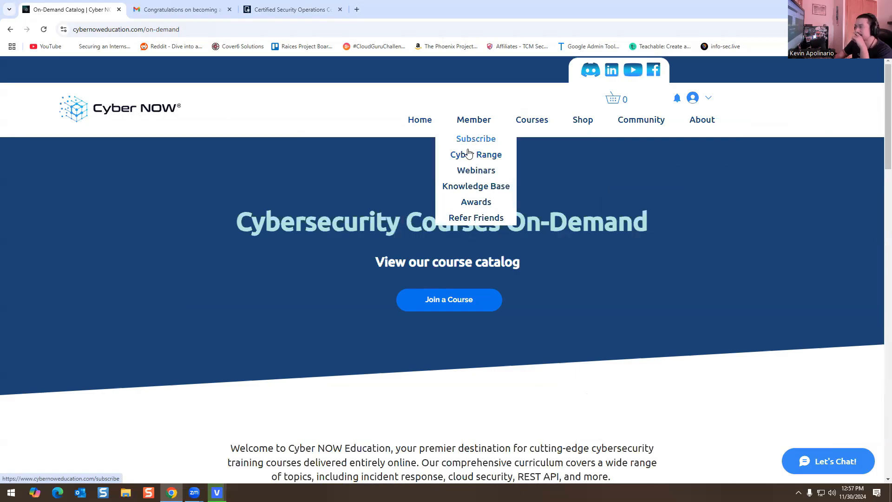
- View the Cyber Range membership benefits page and start joining
left_click(476, 154)
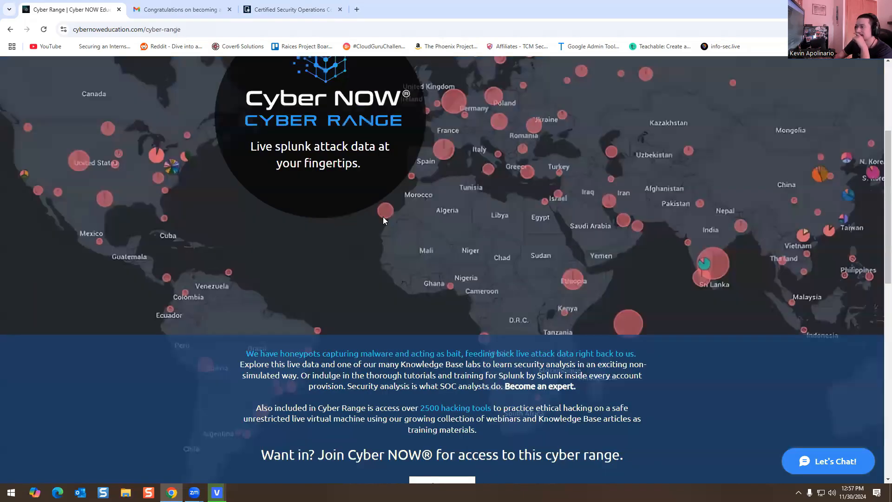
scroll("down", 3)
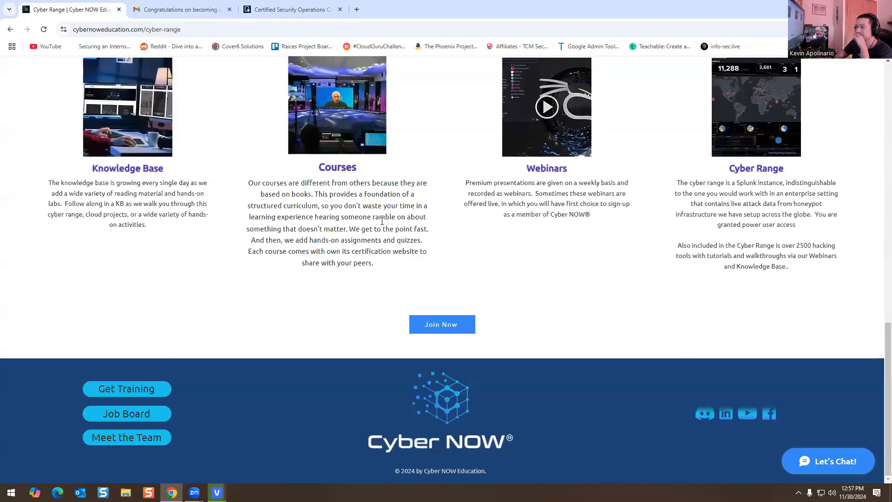
left_click(442, 323)
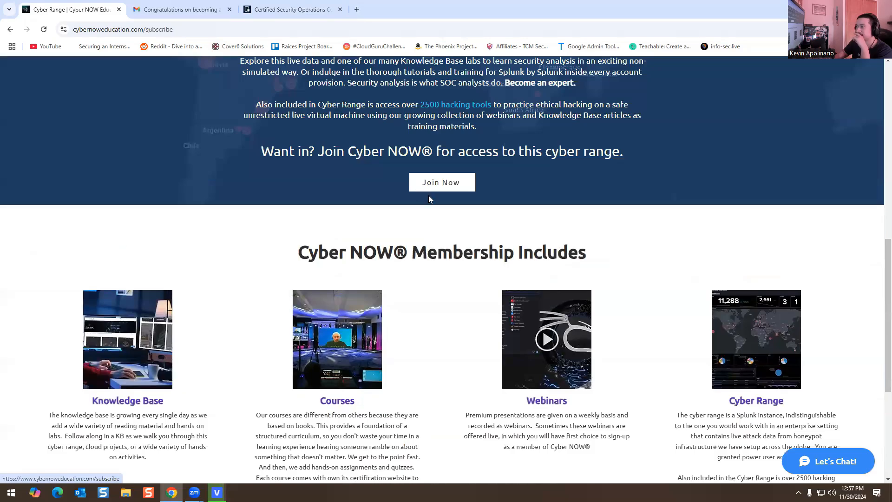
- Review the Premium Membership plans: monthly 29.99, 6-month, lifetime 249 and payment plans
left_click(442, 182)
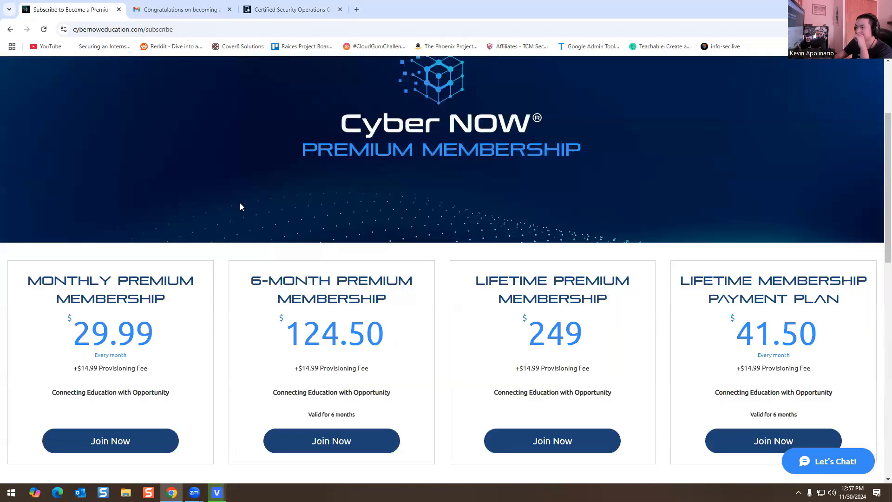
scroll("down", 3)
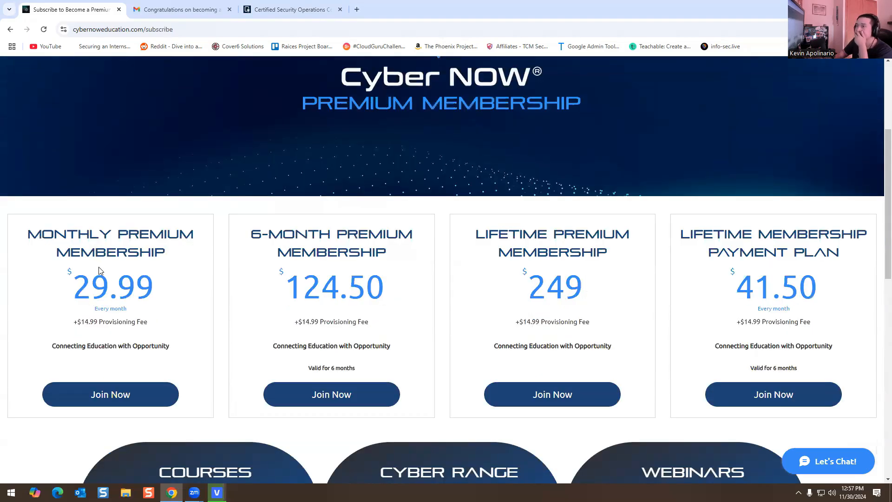
scroll("down", 3)
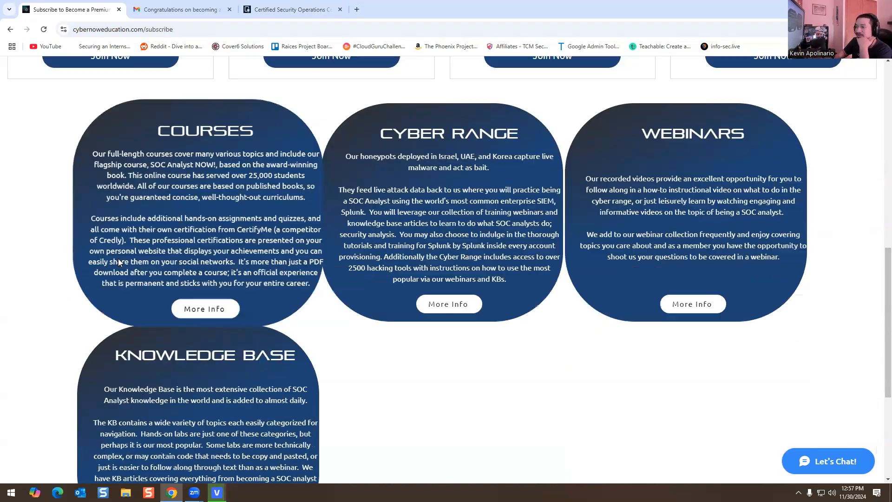
scroll("up", 3)
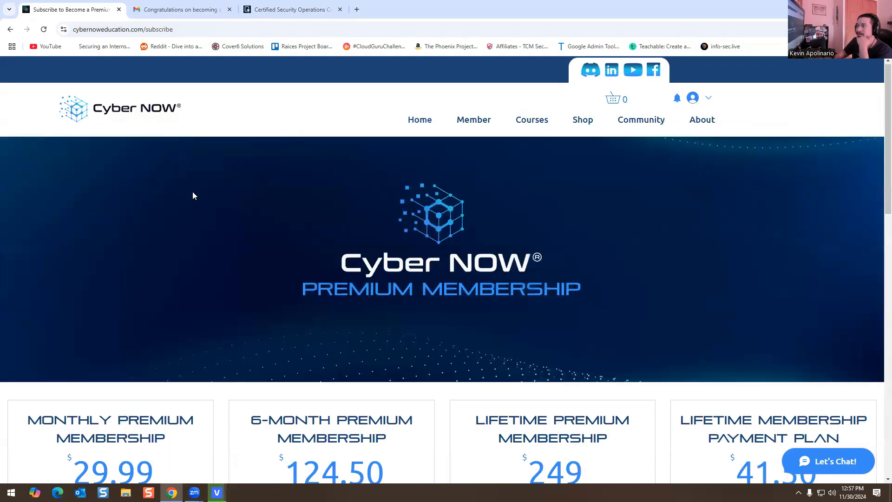